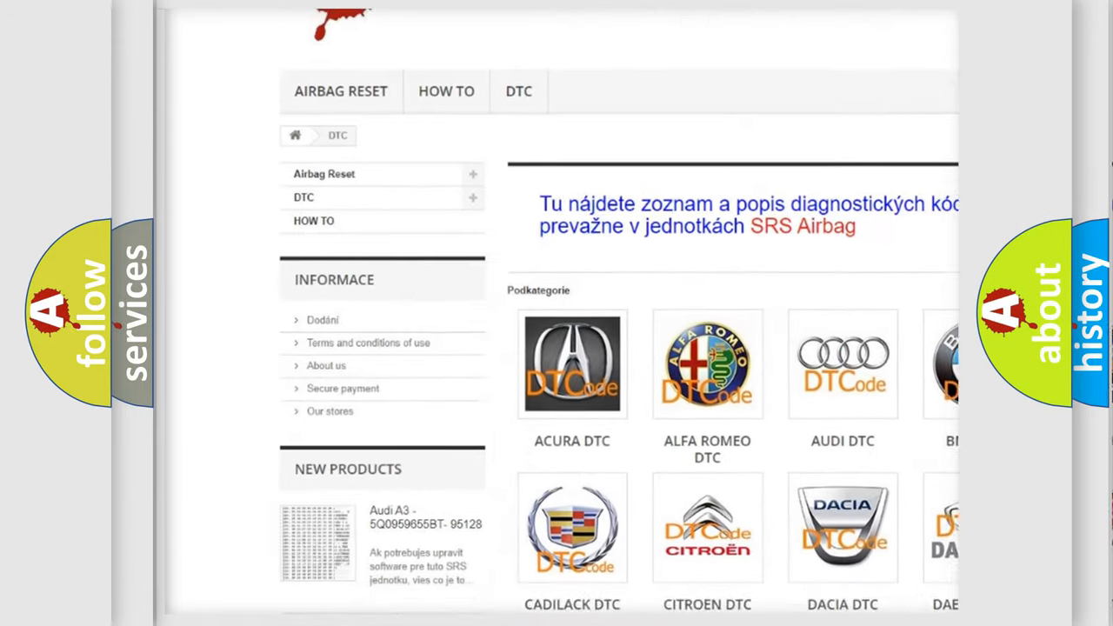
scroll(down, 3)
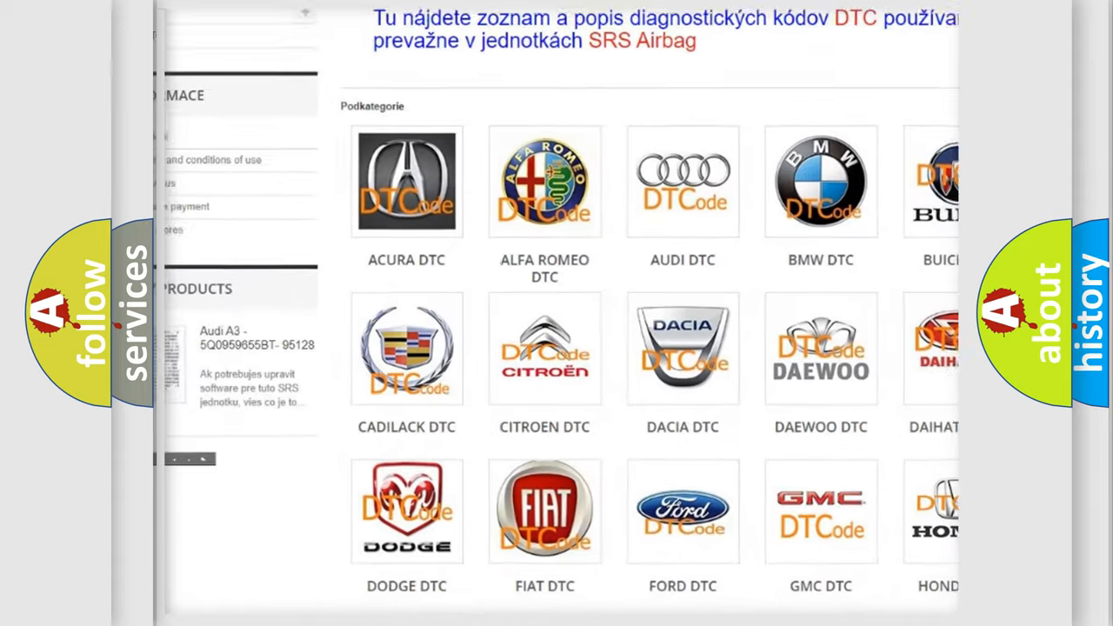
scroll(down, 3)
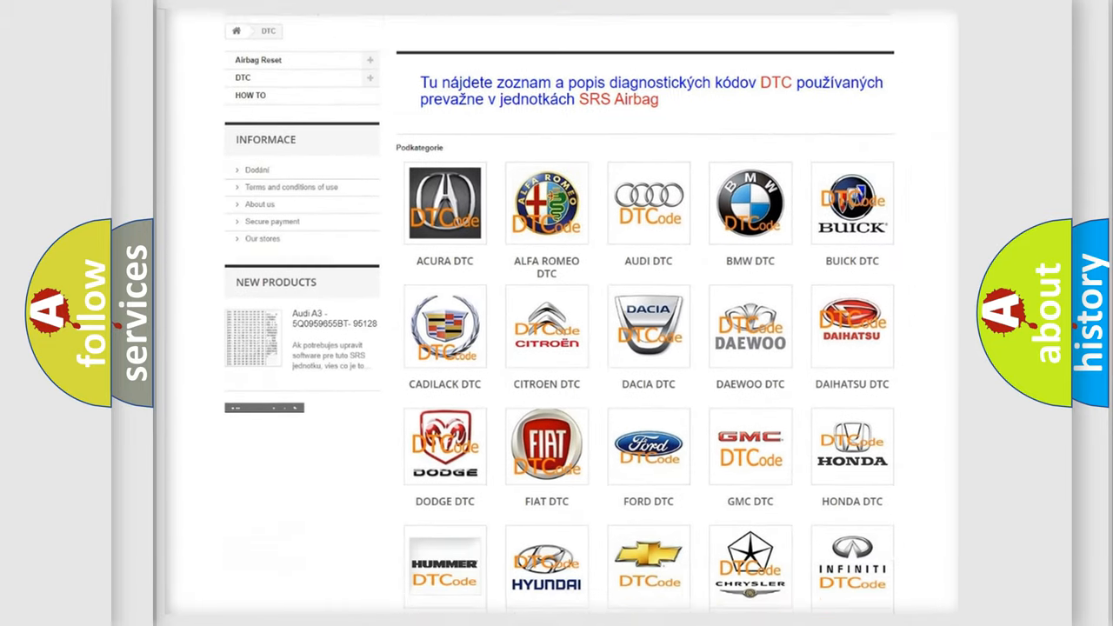
scroll(down, 3)
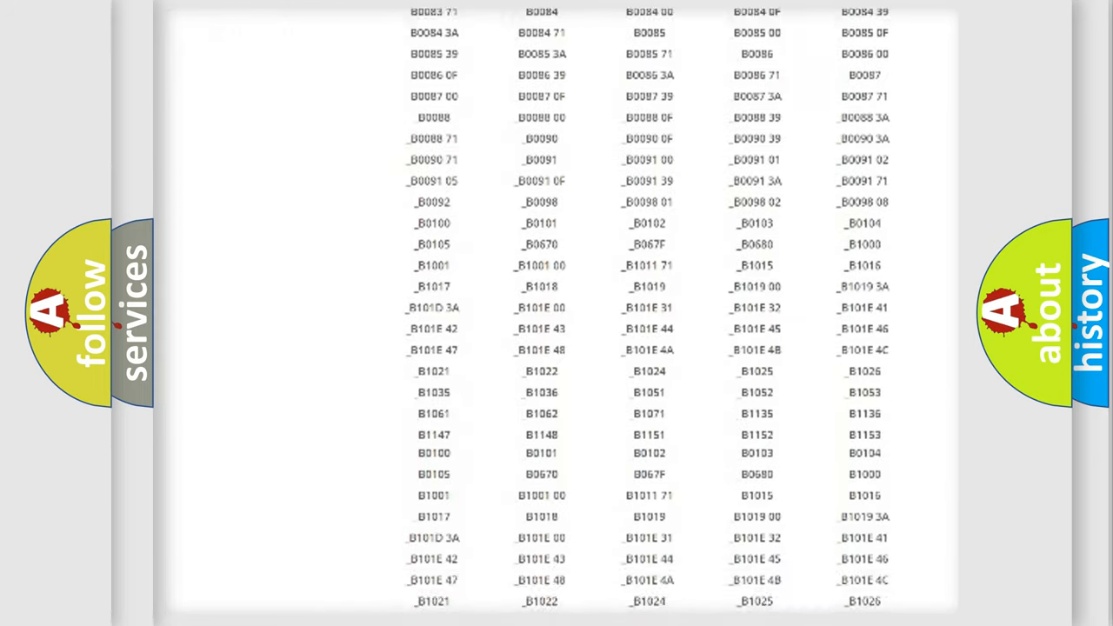
scroll(down, 3)
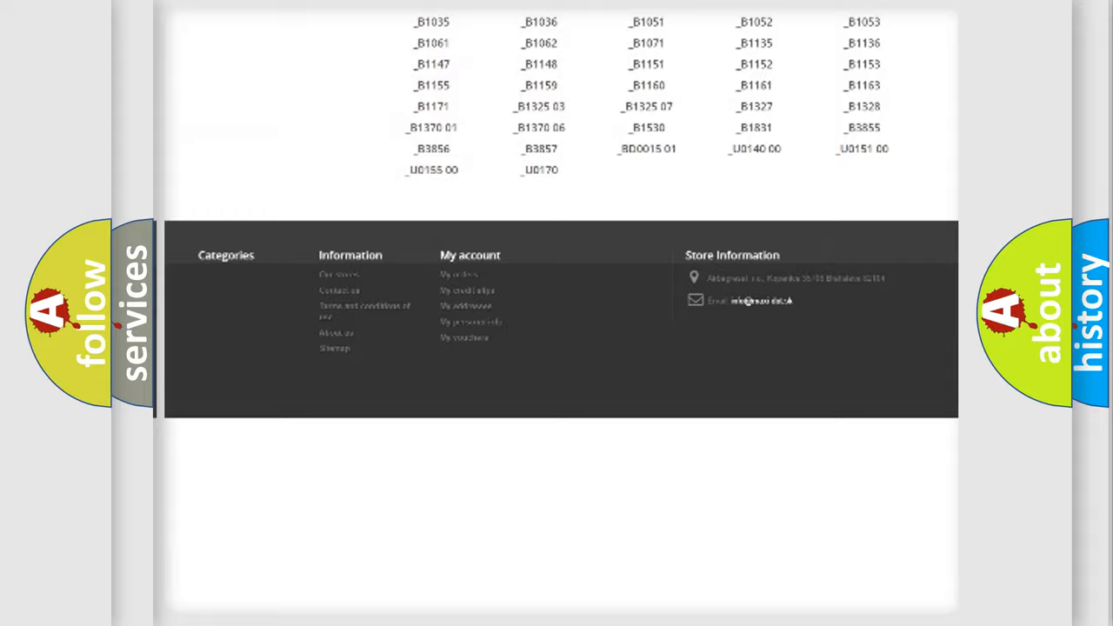
scroll(up, 3)
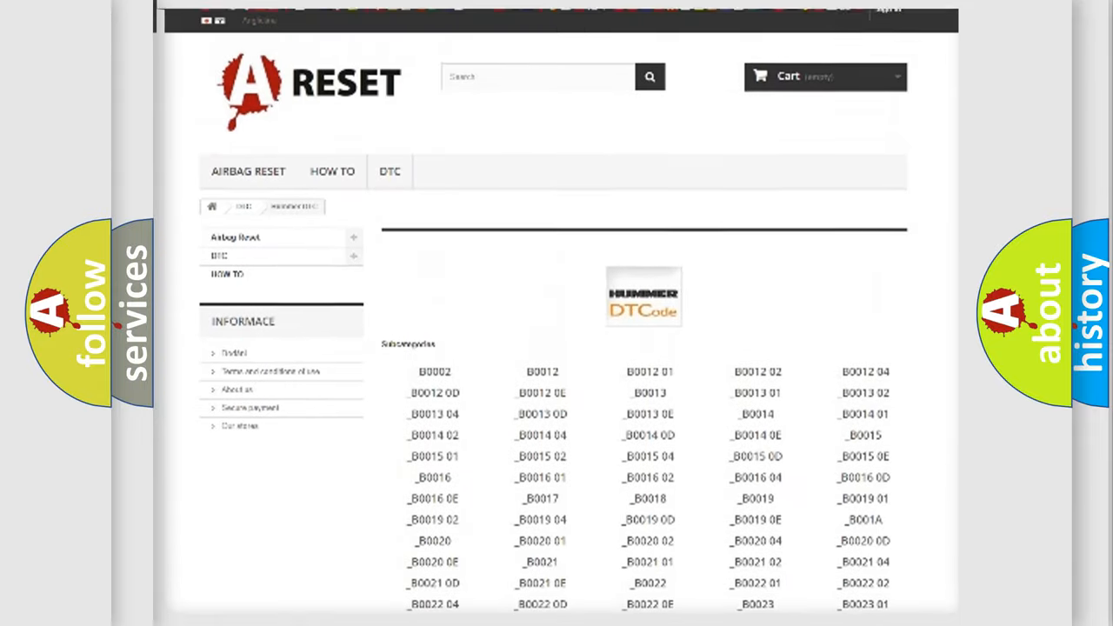